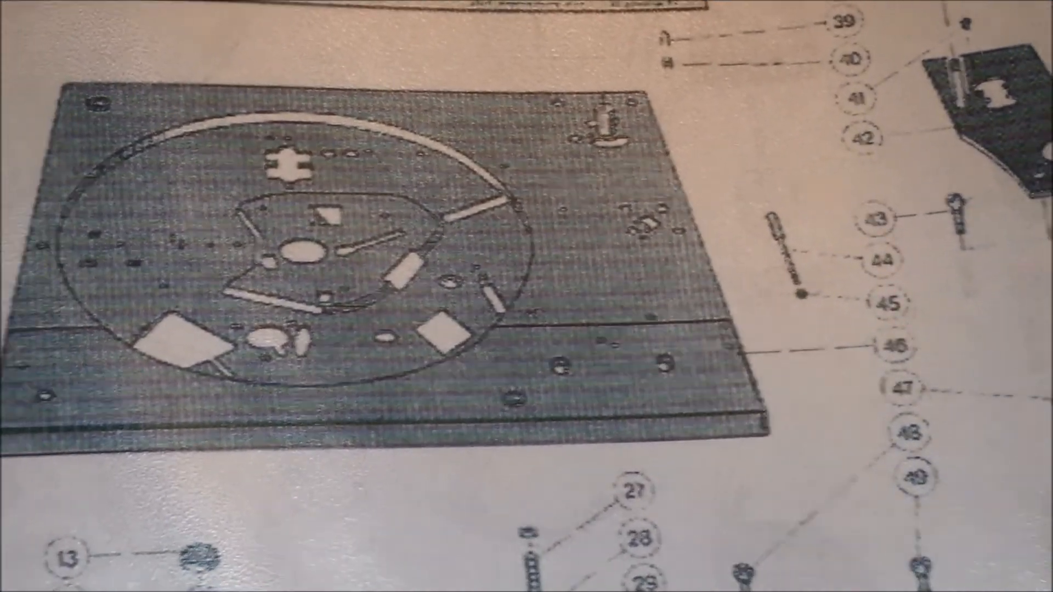
{"action": "scroll", "scroll_direction": "down", "scroll_amount": 3}
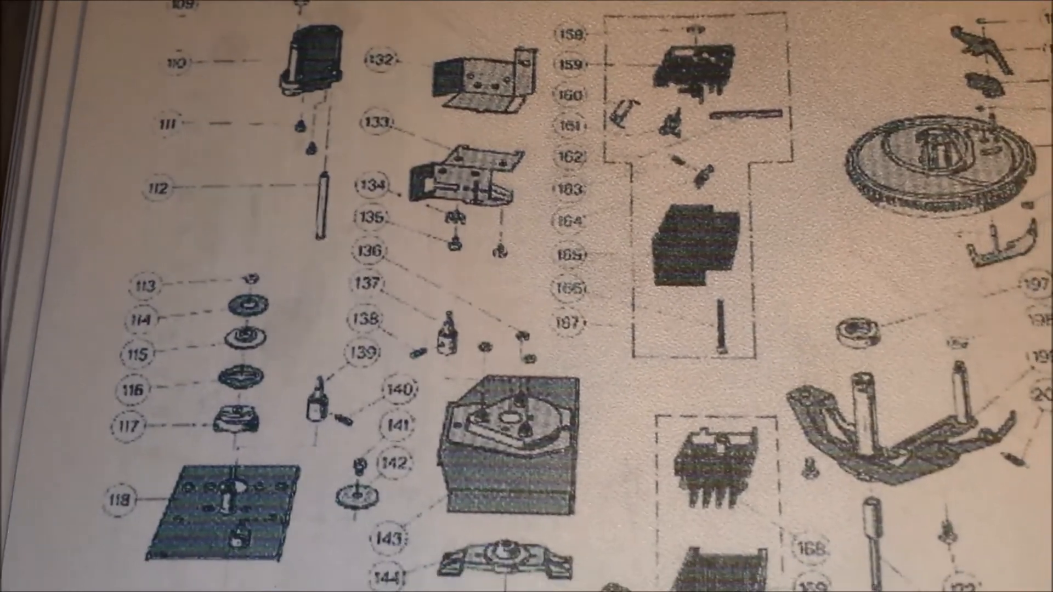
{"action": "scroll", "scroll_direction": "down", "scroll_amount": 3}
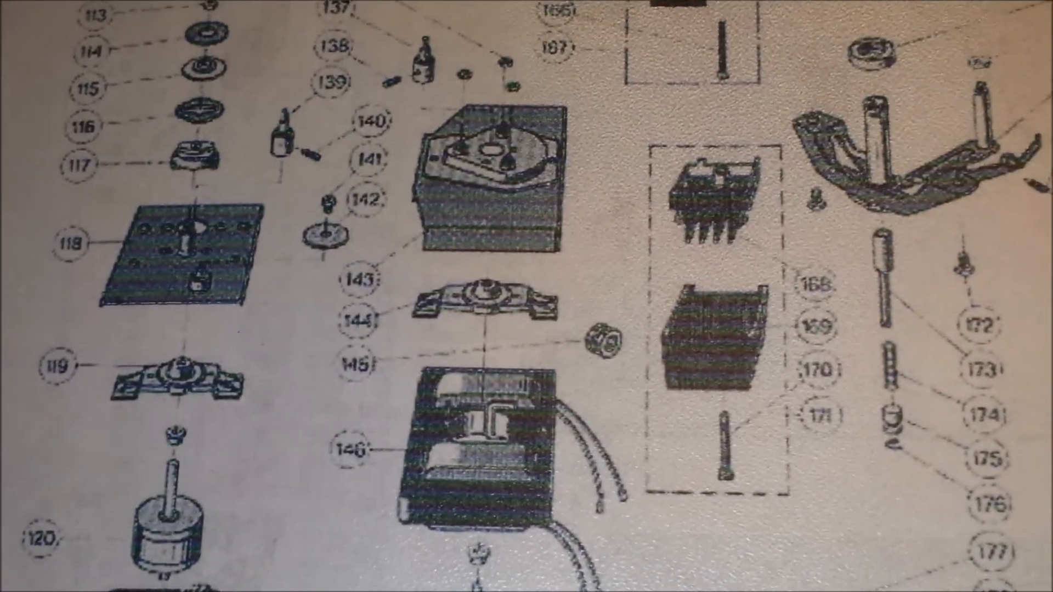
{"action": "scroll", "scroll_direction": "down", "scroll_amount": 3}
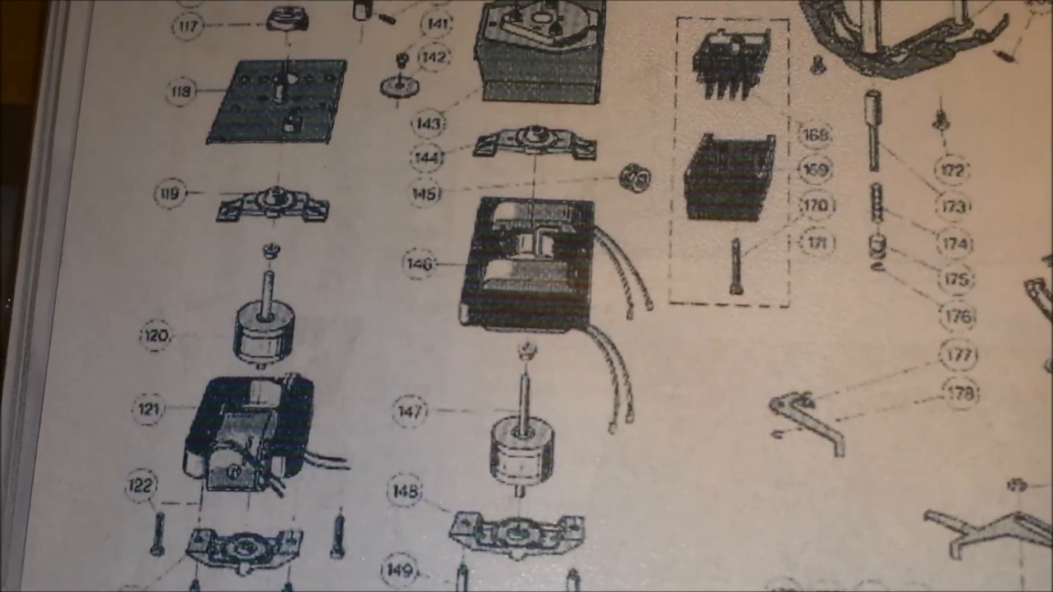
{"action": "scroll", "scroll_direction": "down", "scroll_amount": 3}
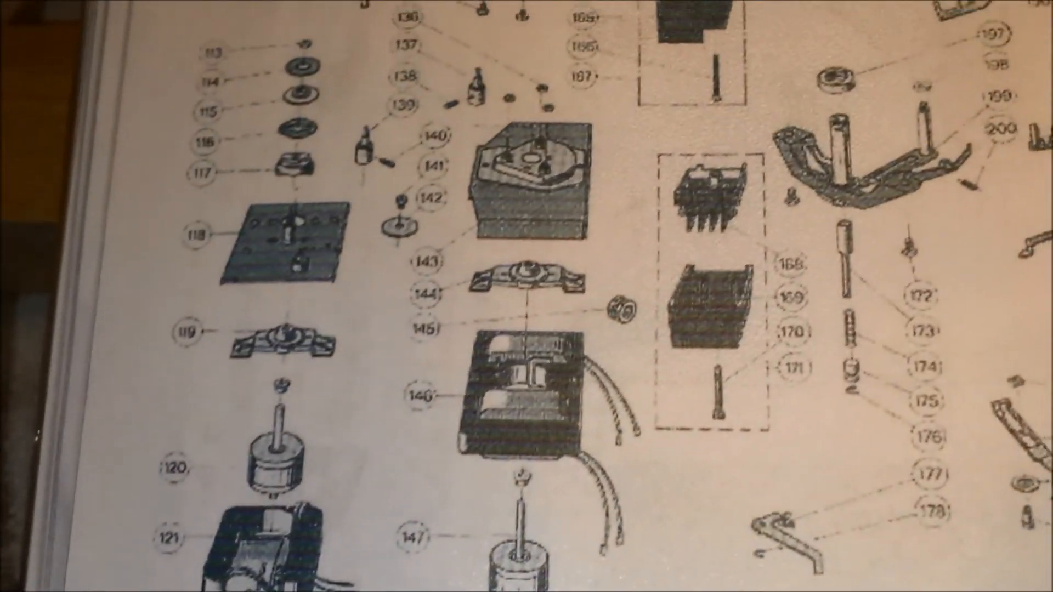
{"action": "scroll", "scroll_direction": "down", "scroll_amount": 3}
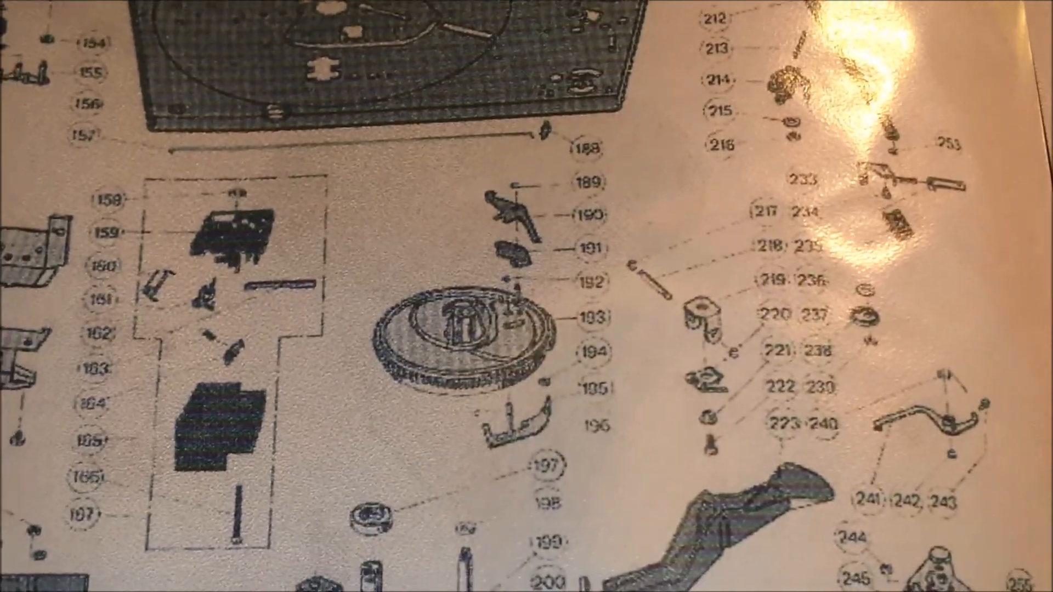